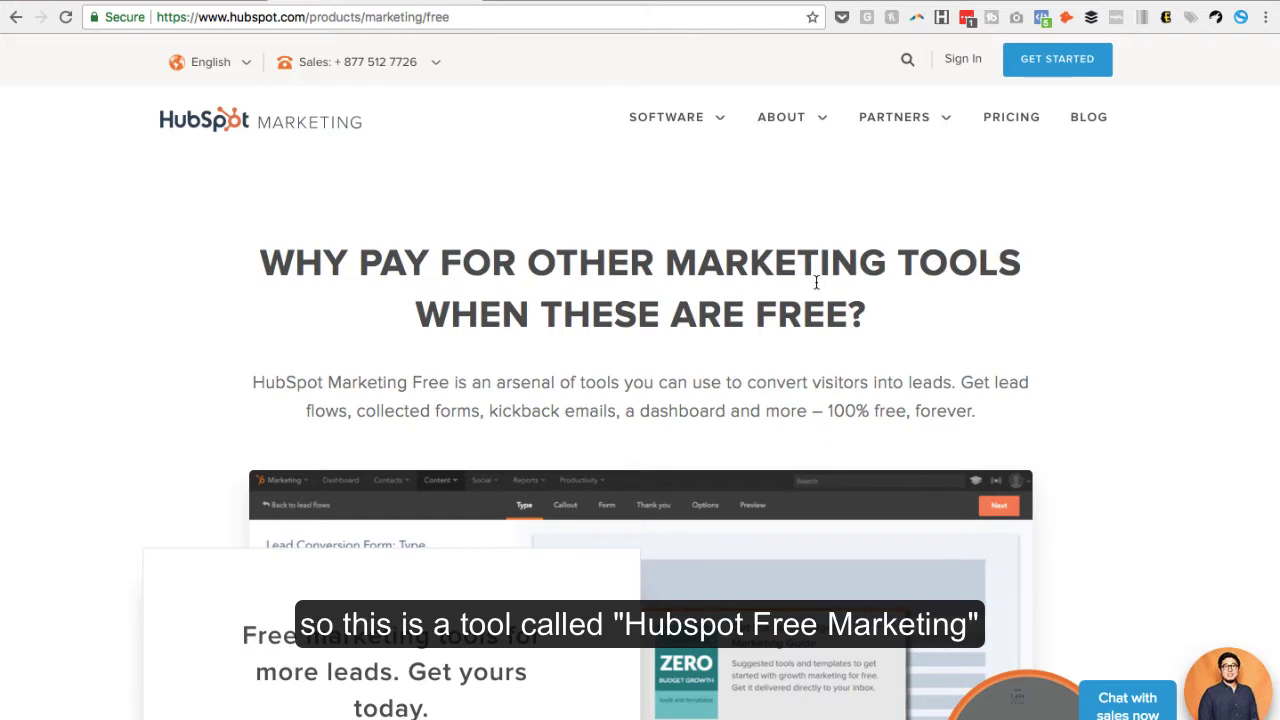
{"action": "mouse_move", "coordinate": [408, 258]}
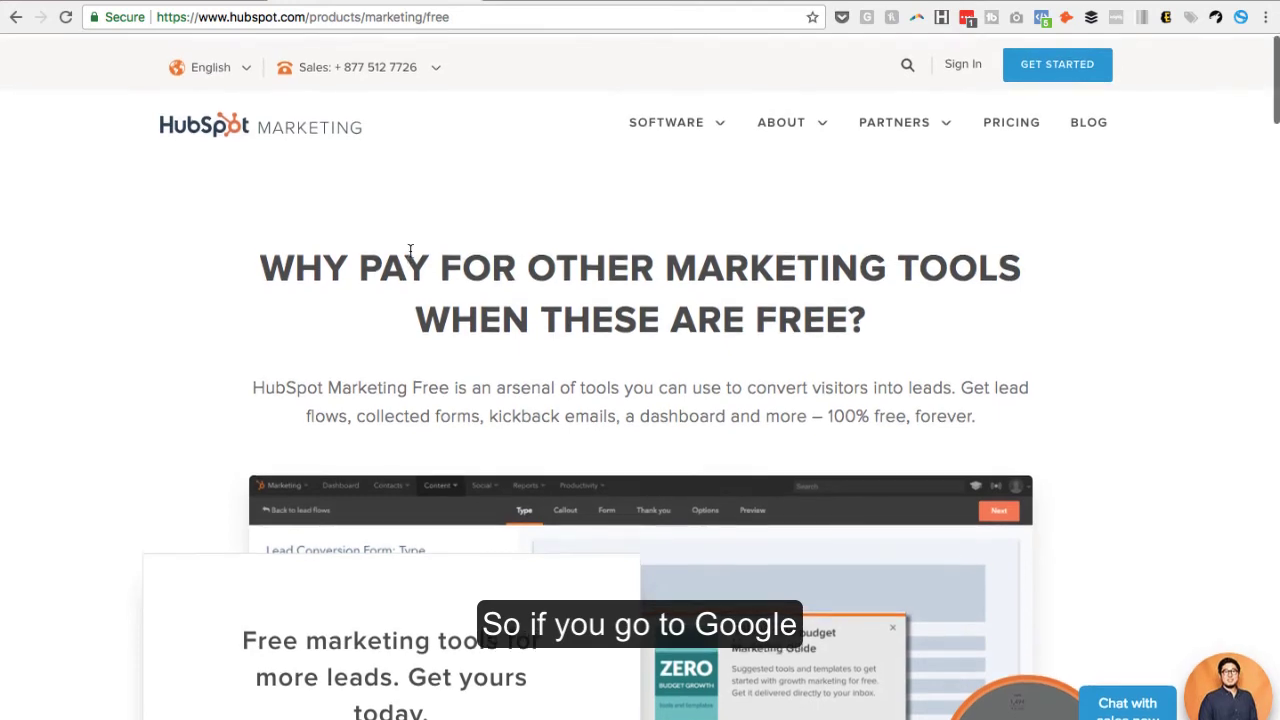
- Search Google and open the 'HubSpot Marketing Free' result
{"action": "type", "text": "hulu.com"}
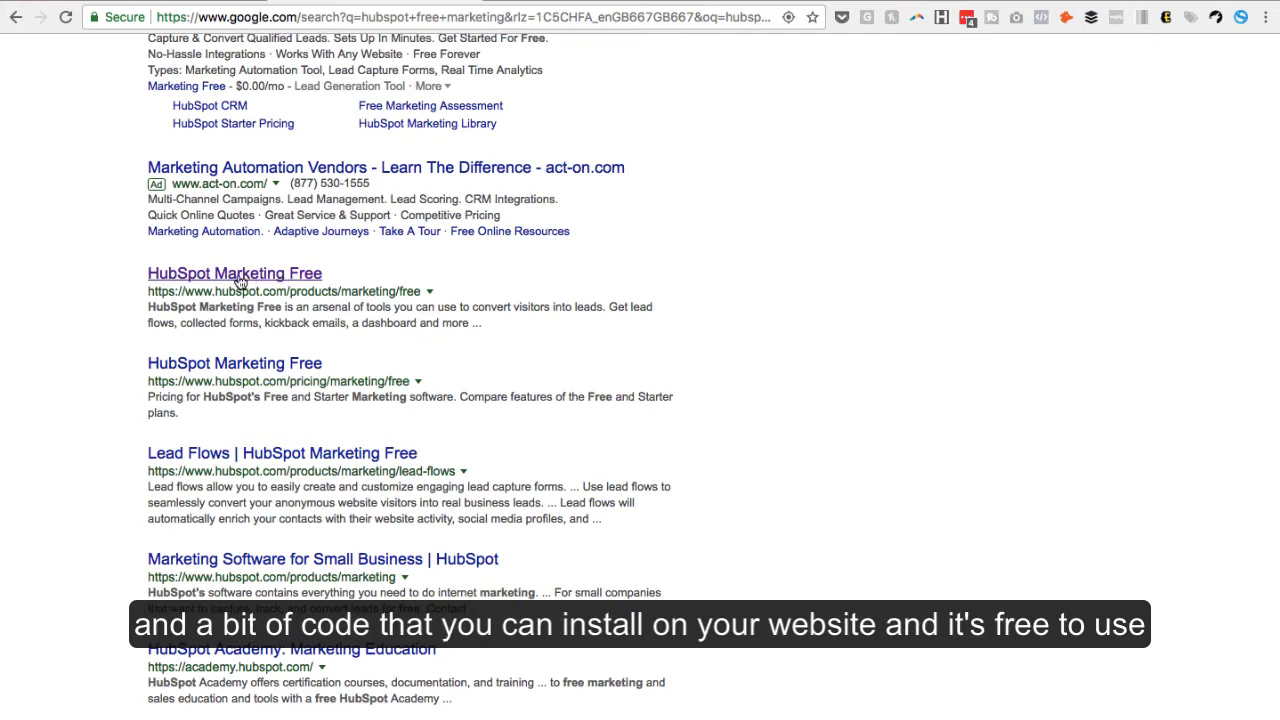
{"action": "mouse_move", "coordinate": [210, 288]}
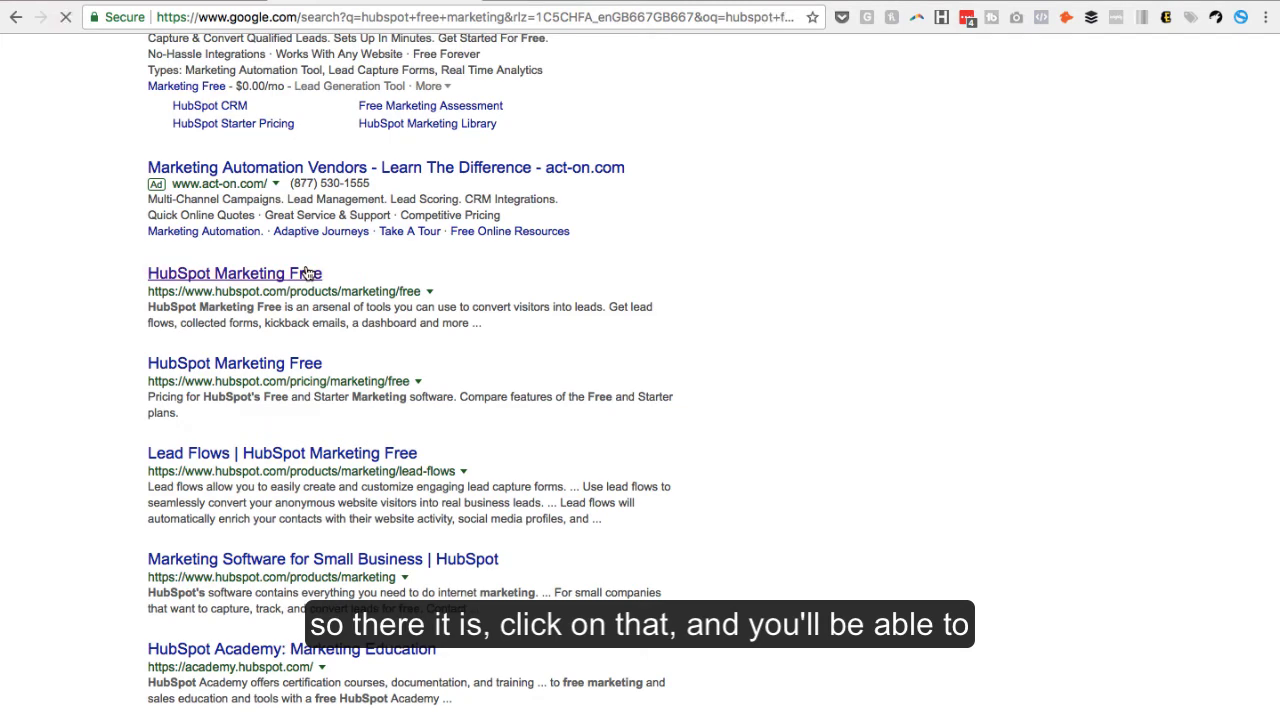
{"action": "left_click", "coordinate": [234, 273]}
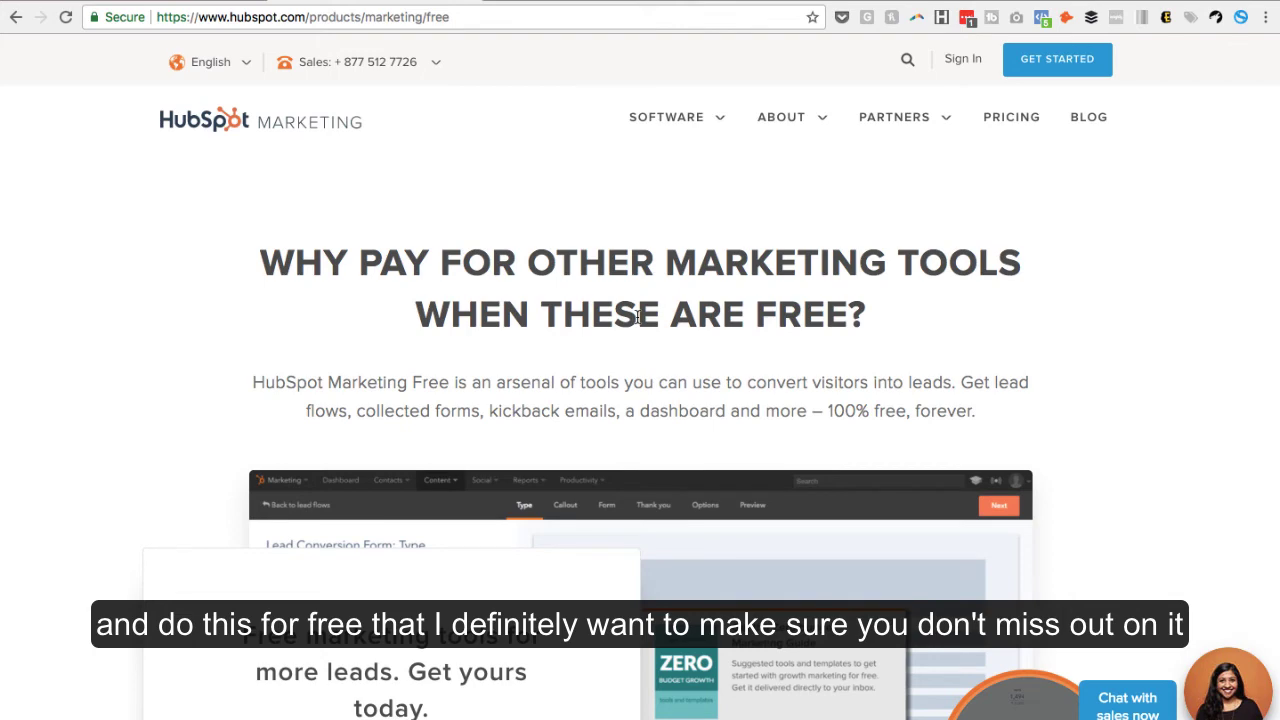
- Scroll to the 'Imagine knowing what every lead does…' section
{"action": "scroll", "scroll_direction": "down", "scroll_amount": 3}
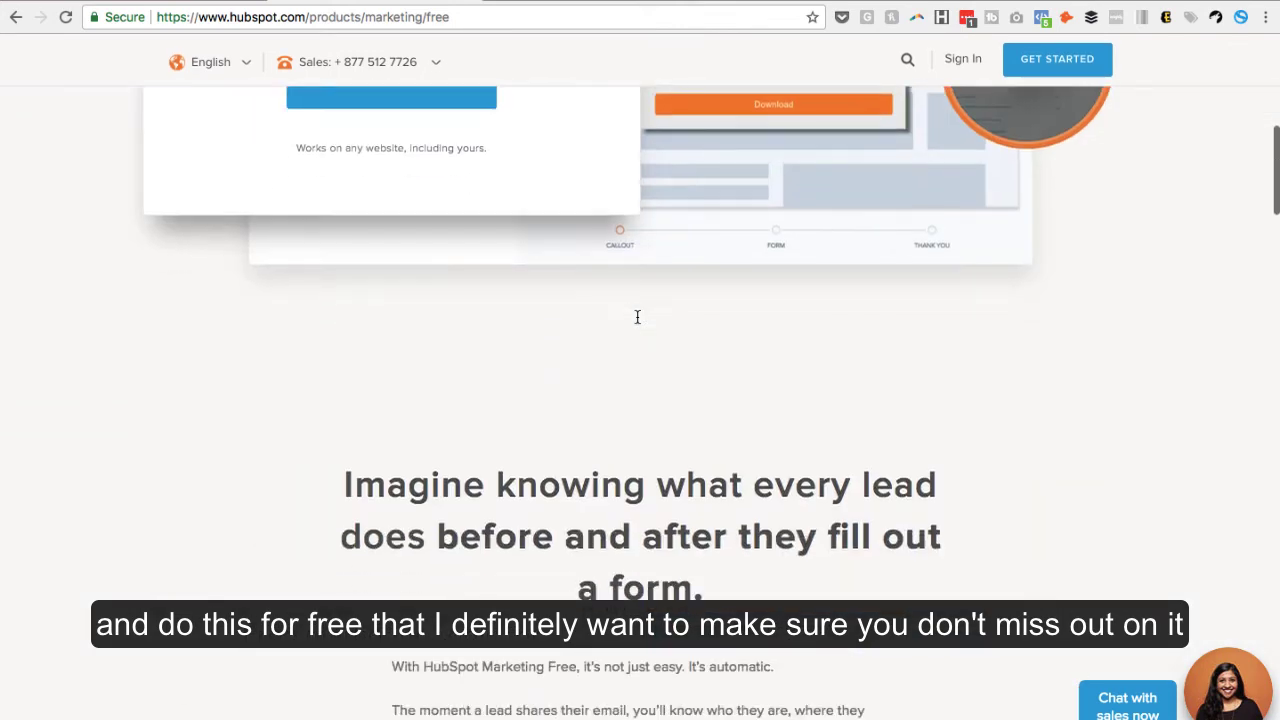
{"action": "scroll", "scroll_direction": "down", "scroll_amount": 3}
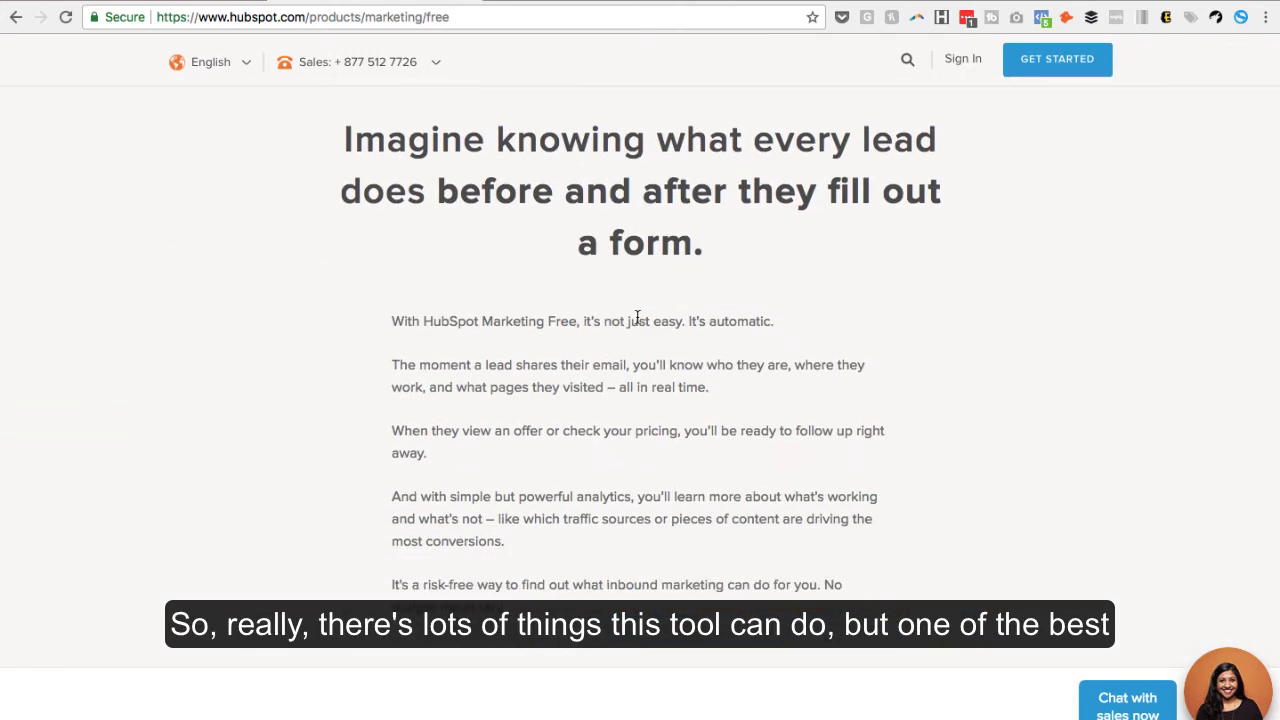
{"action": "mouse_move", "coordinate": [522, 253]}
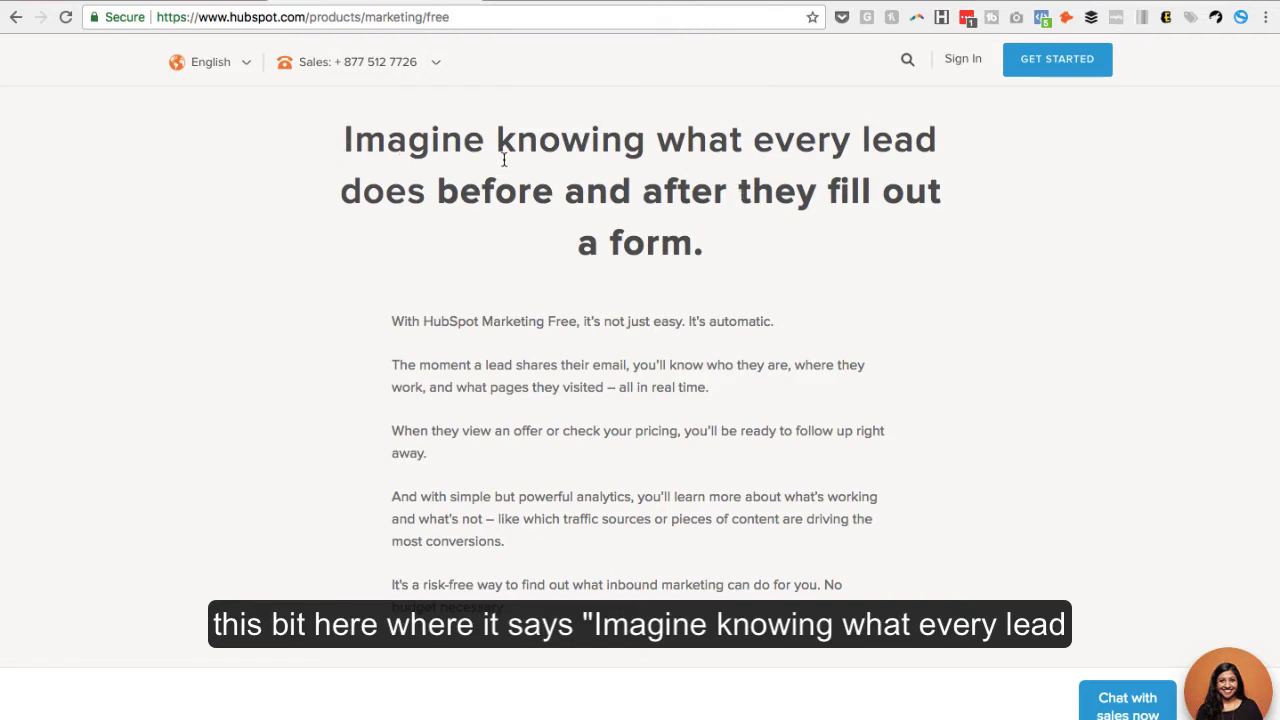
{"action": "mouse_move", "coordinate": [926, 142]}
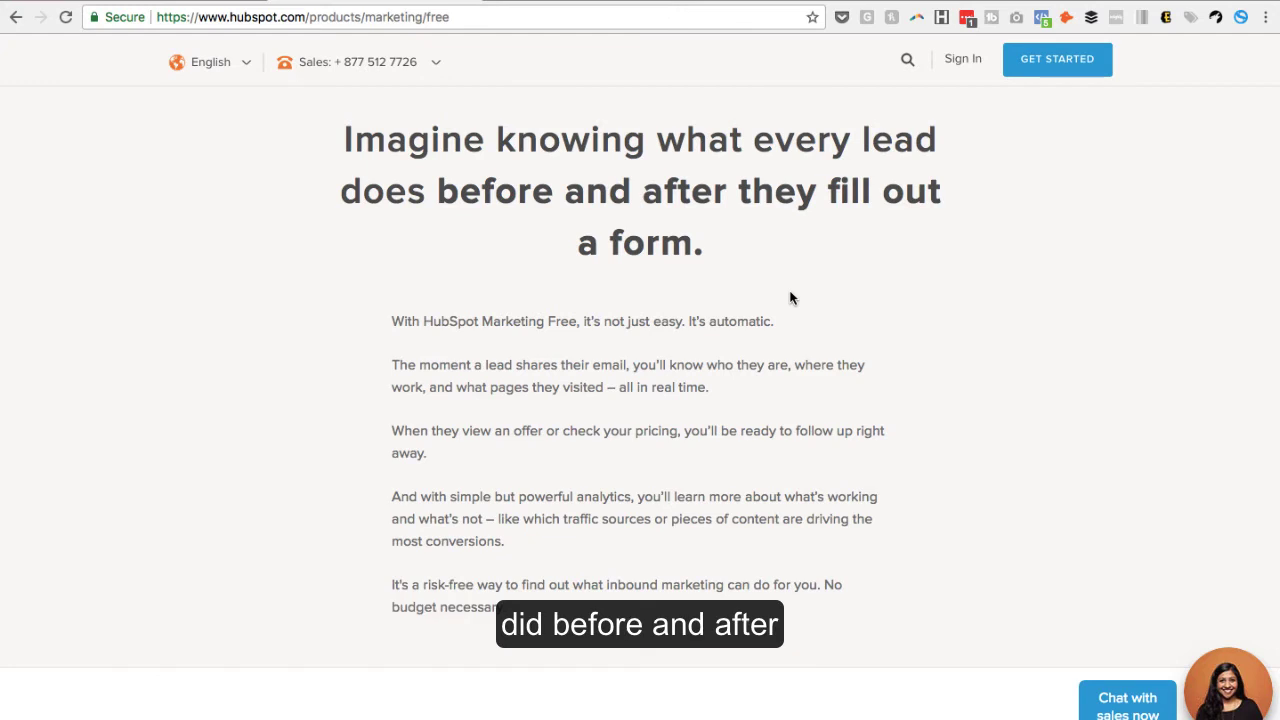
{"action": "mouse_move", "coordinate": [930, 8]}
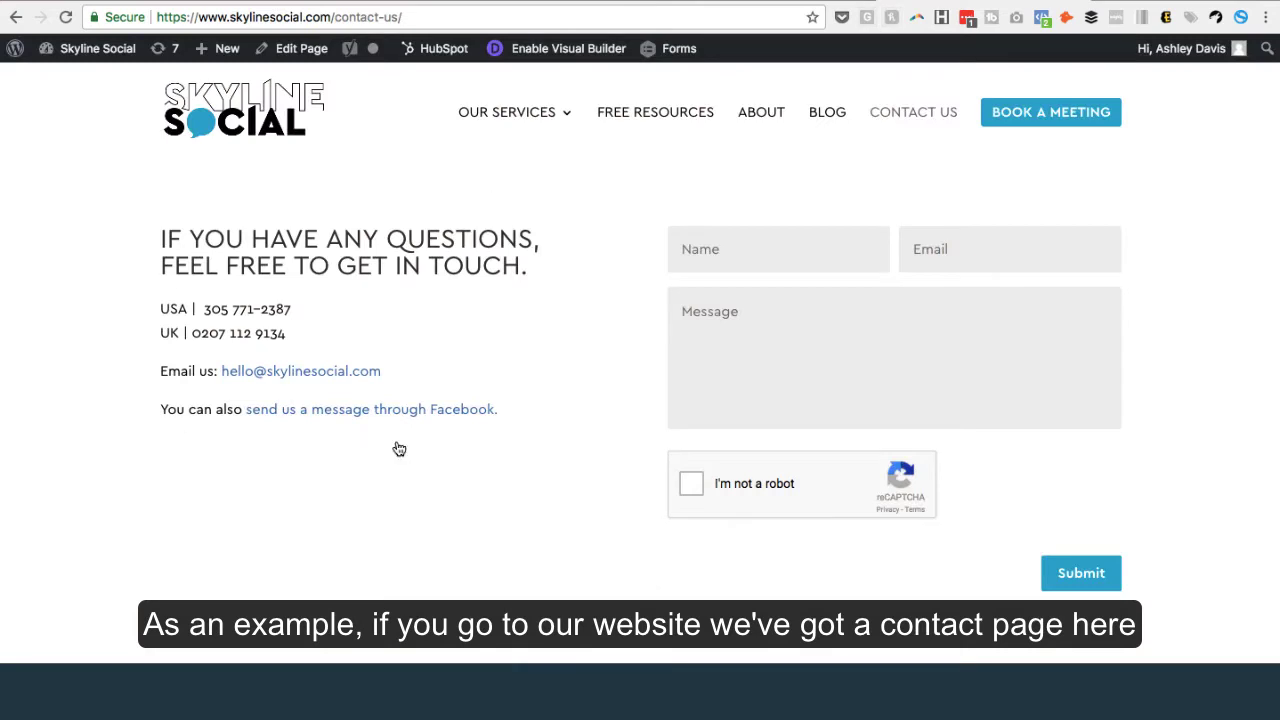
{"action": "mouse_move", "coordinate": [297, 371]}
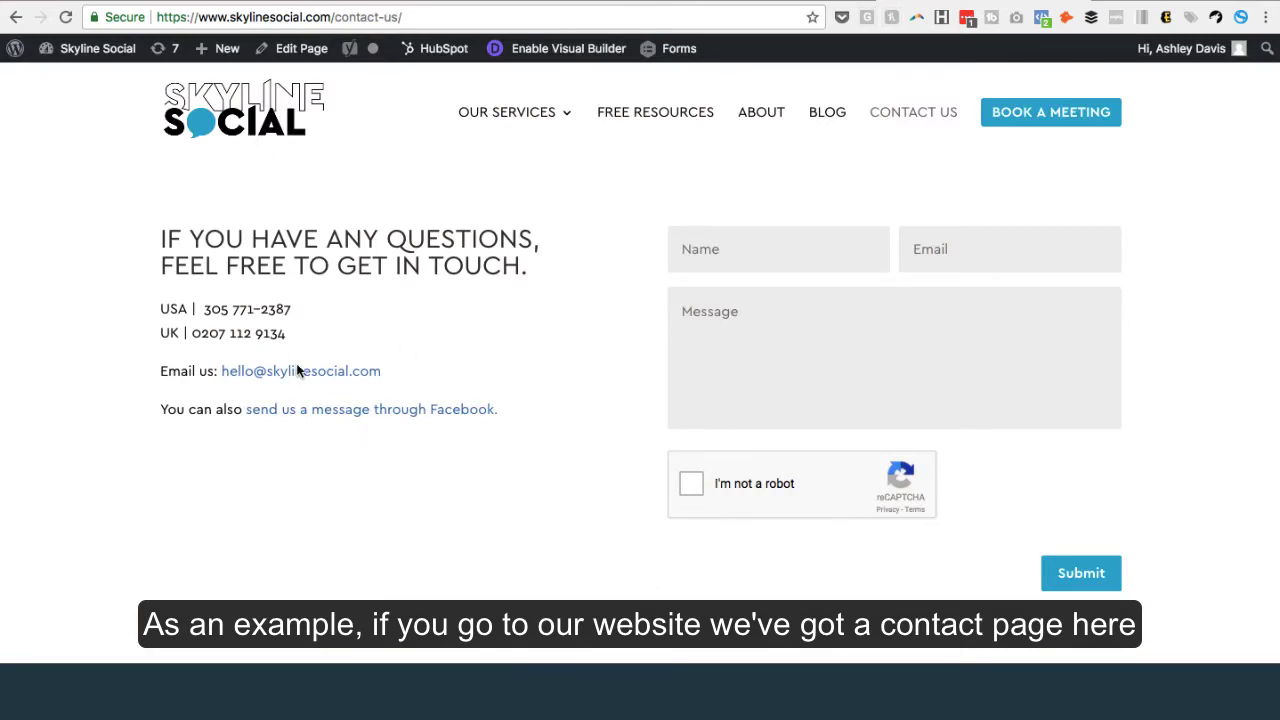
{"action": "mouse_move", "coordinate": [514, 112]}
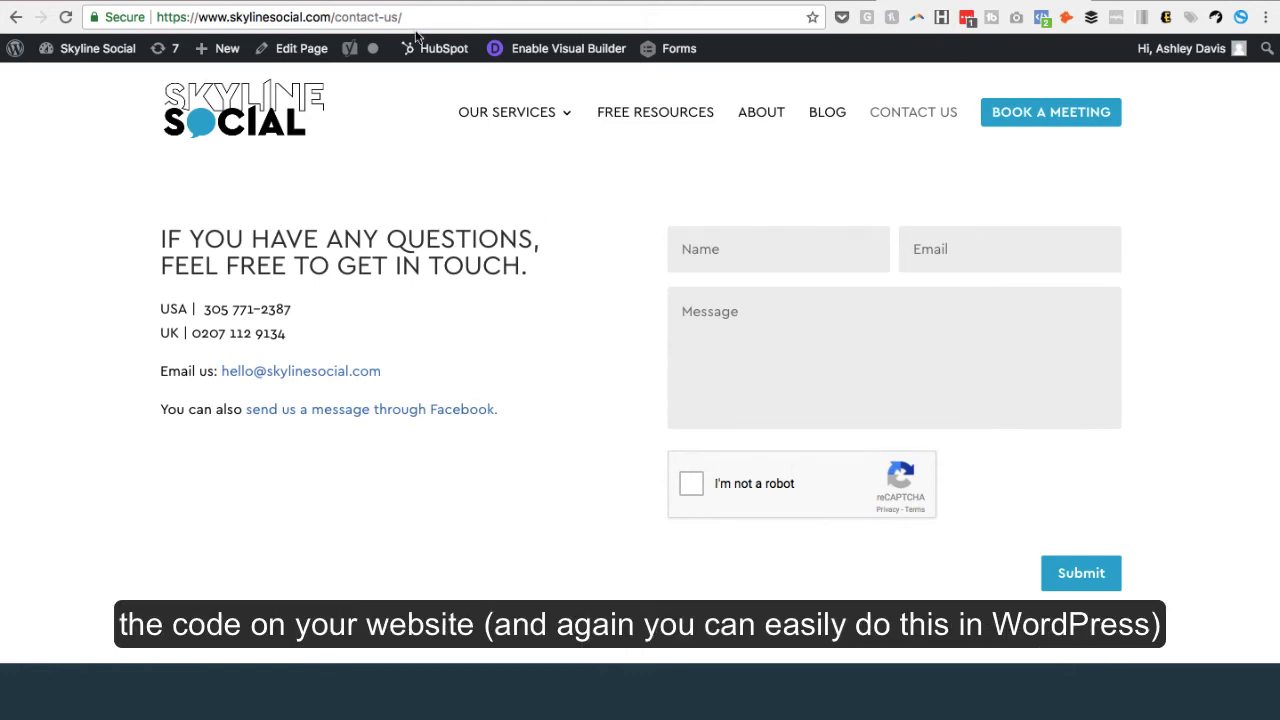
{"action": "mouse_move", "coordinate": [519, 301]}
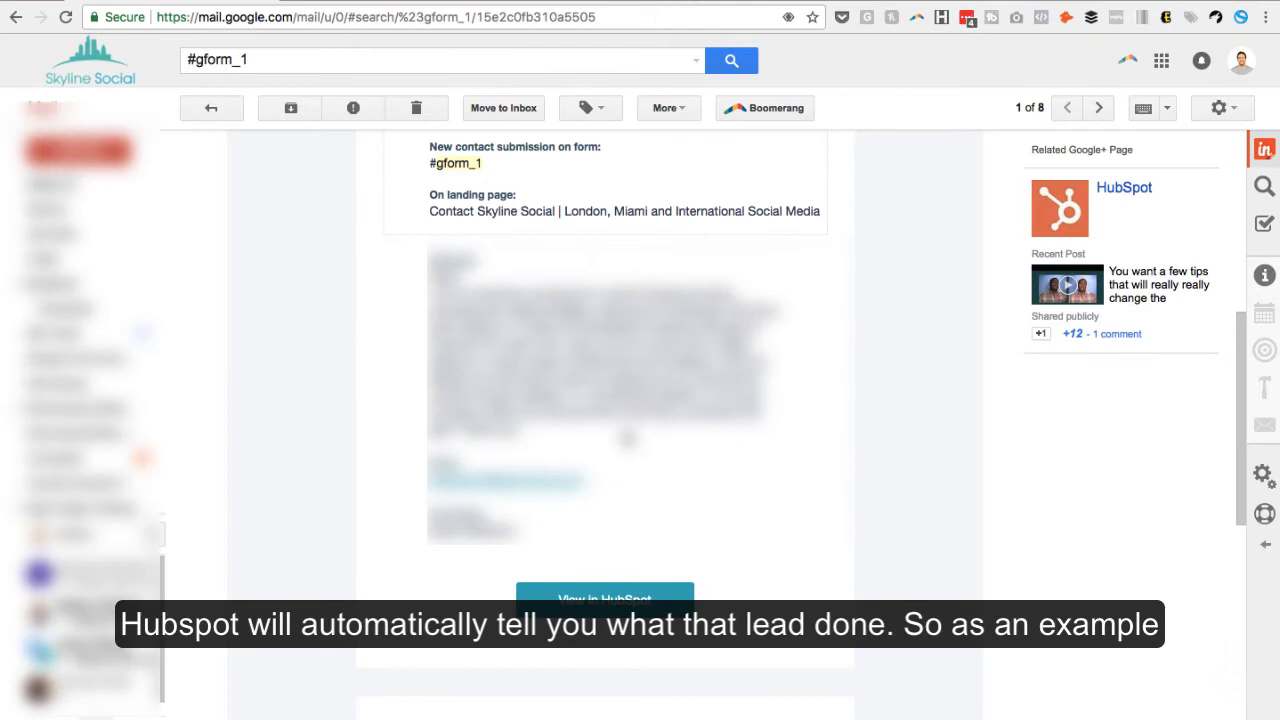
- Open the #gform_1 lead's contact record via 'View in HubSpot'
{"action": "scroll", "scroll_direction": "down", "scroll_amount": 3}
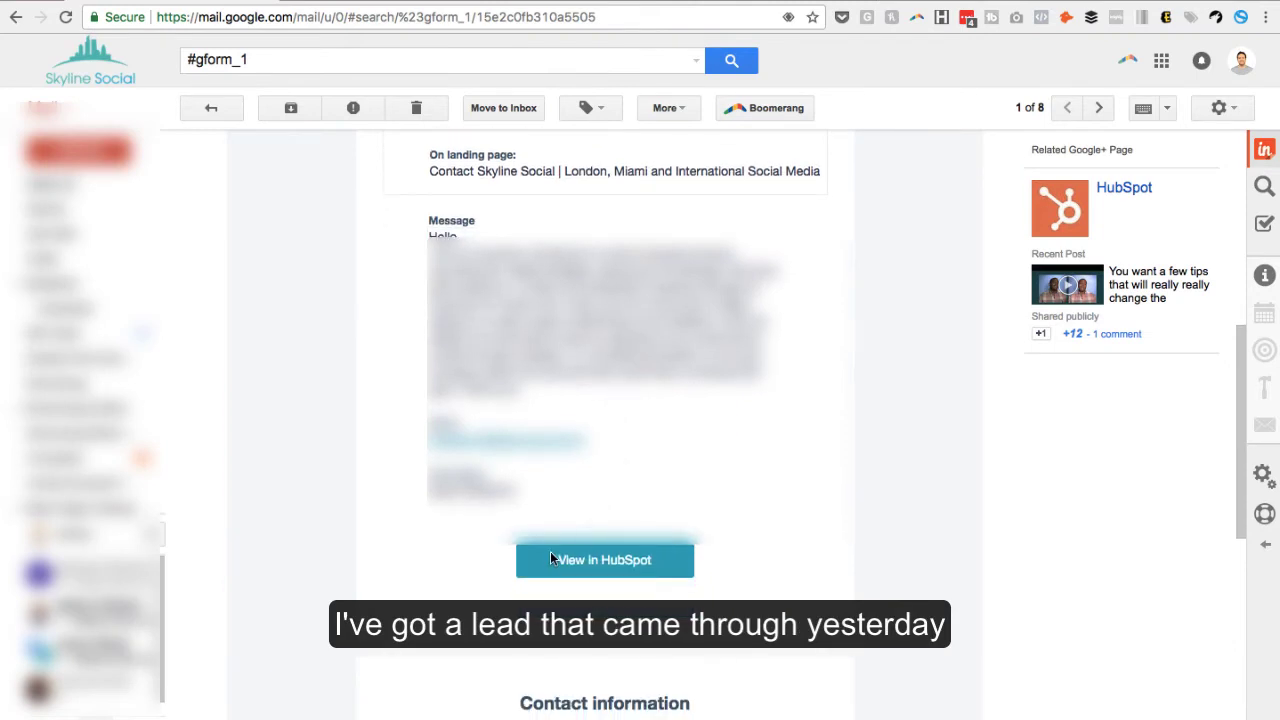
{"action": "left_click", "coordinate": [604, 560]}
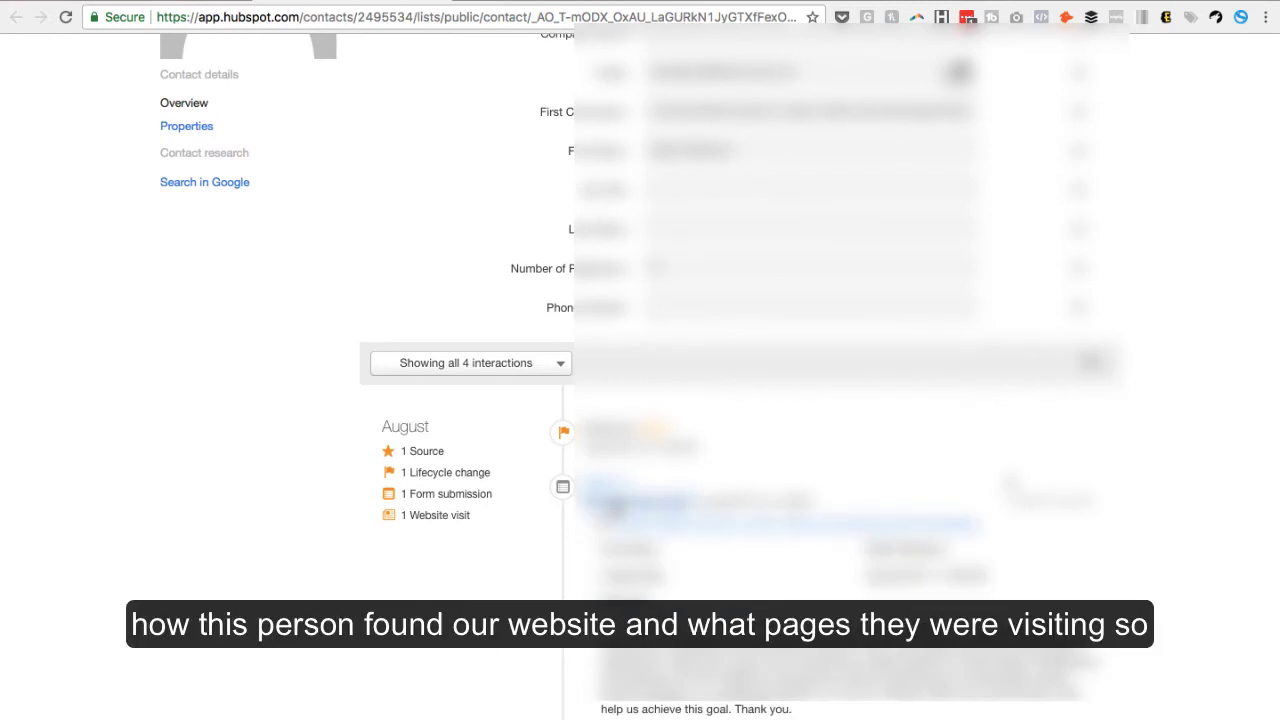
- Expand 'View pages viewed' to list the eight pages visited after the LinkedIn referral
{"action": "scroll", "scroll_direction": "down", "scroll_amount": 3}
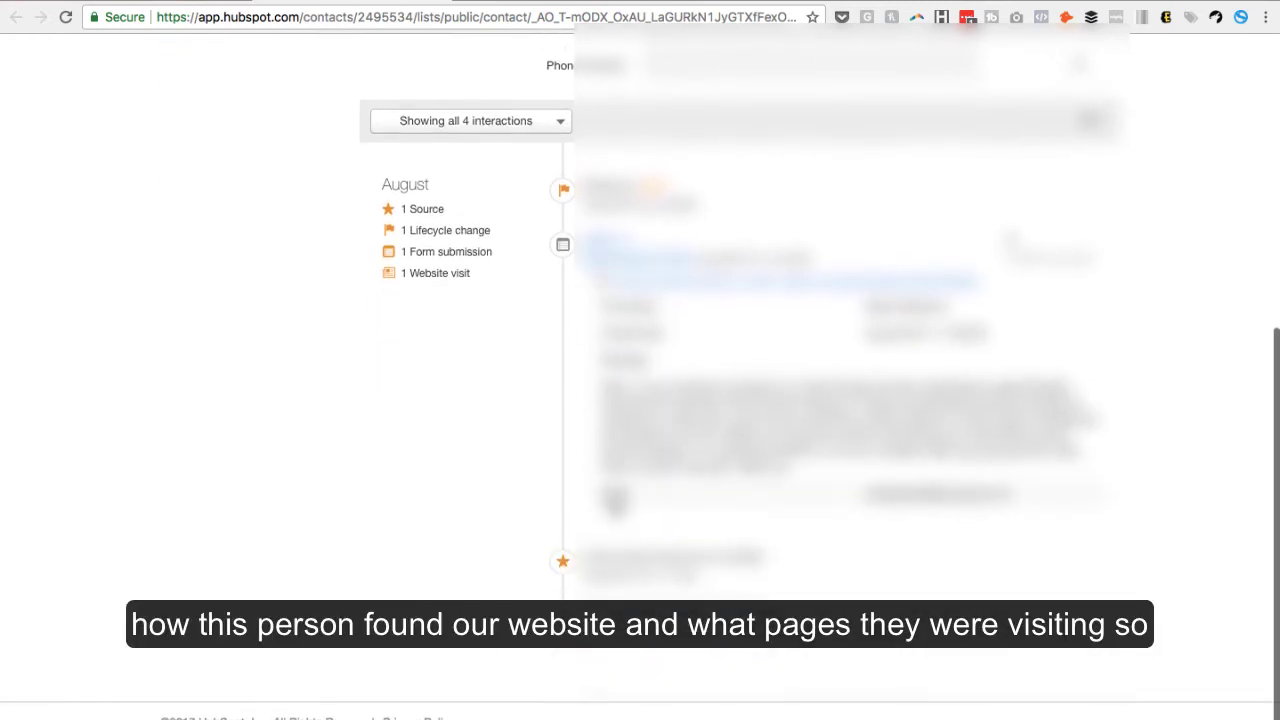
{"action": "scroll", "scroll_direction": "down", "scroll_amount": 3}
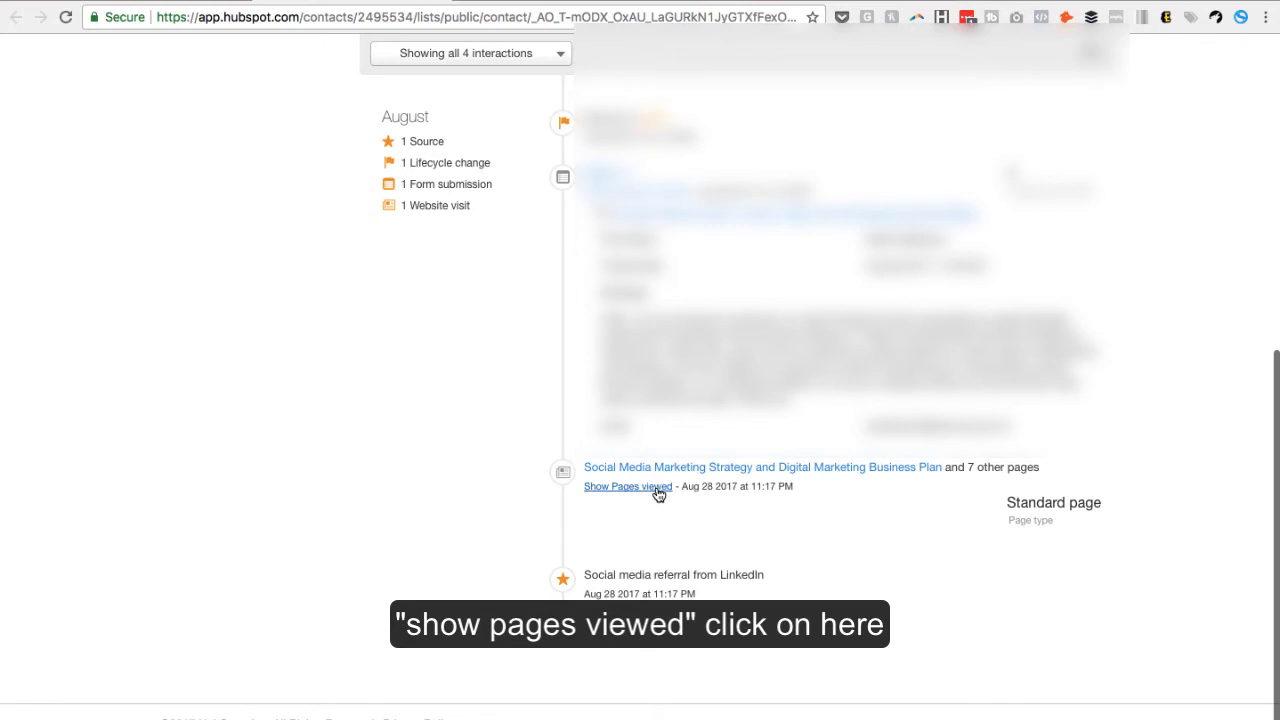
{"action": "left_click", "coordinate": [626, 486]}
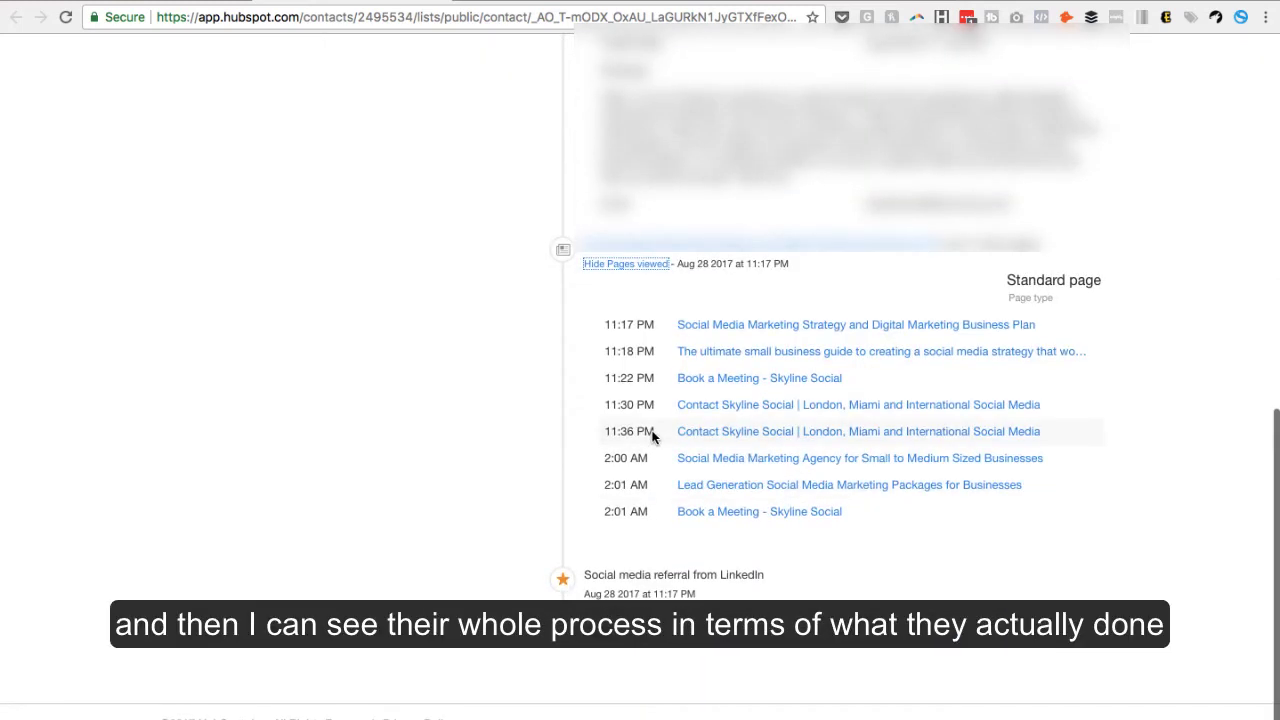
{"action": "mouse_move", "coordinate": [651, 434]}
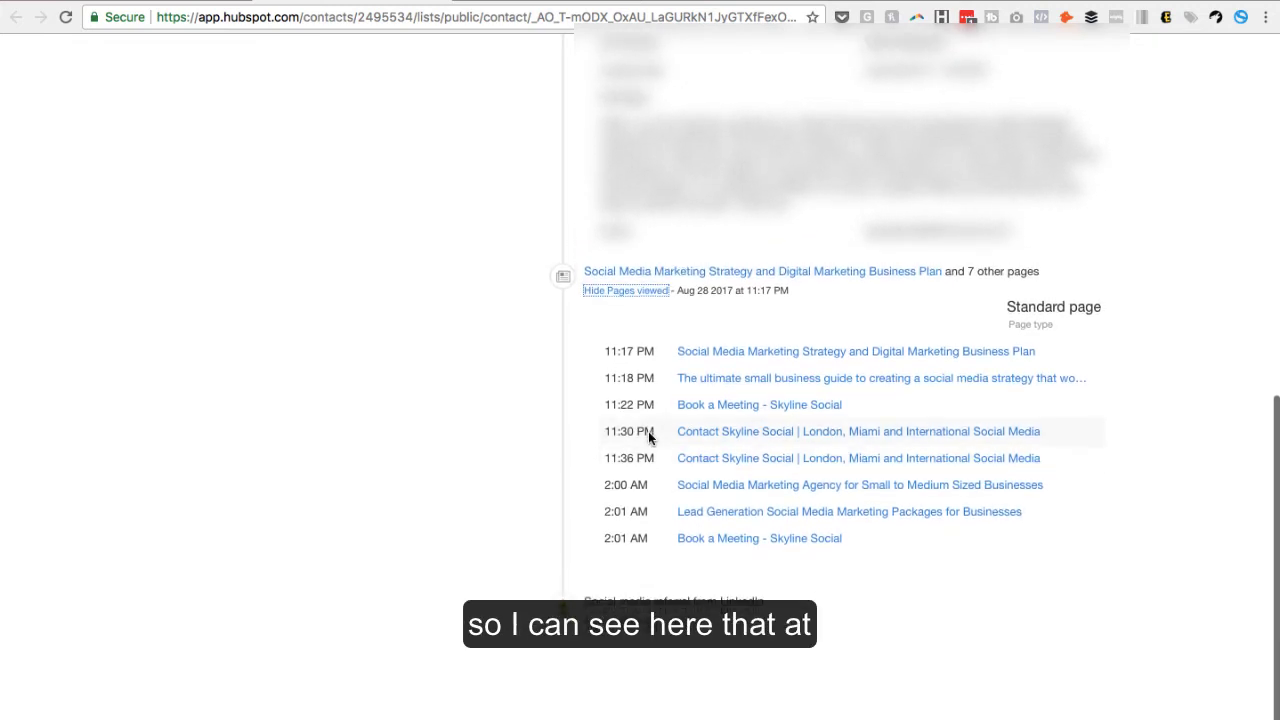
{"action": "scroll", "scroll_direction": "down", "scroll_amount": 3}
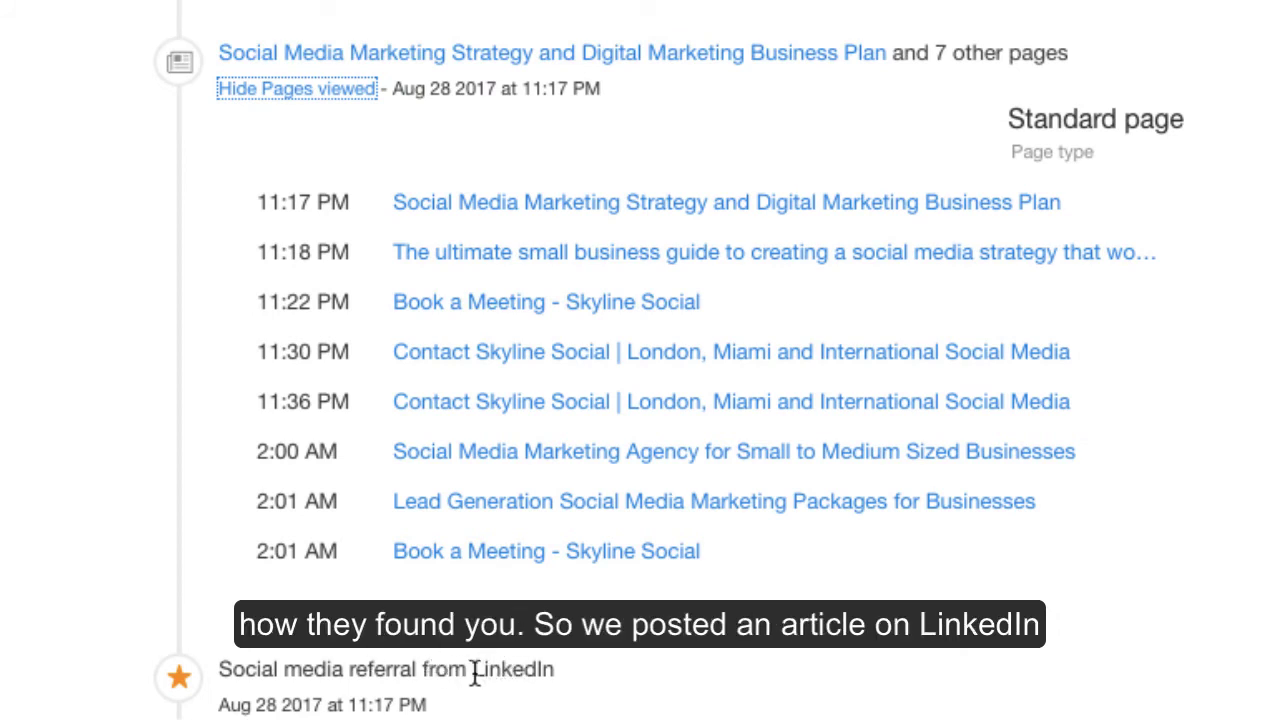
{"action": "mouse_move", "coordinate": [495, 677]}
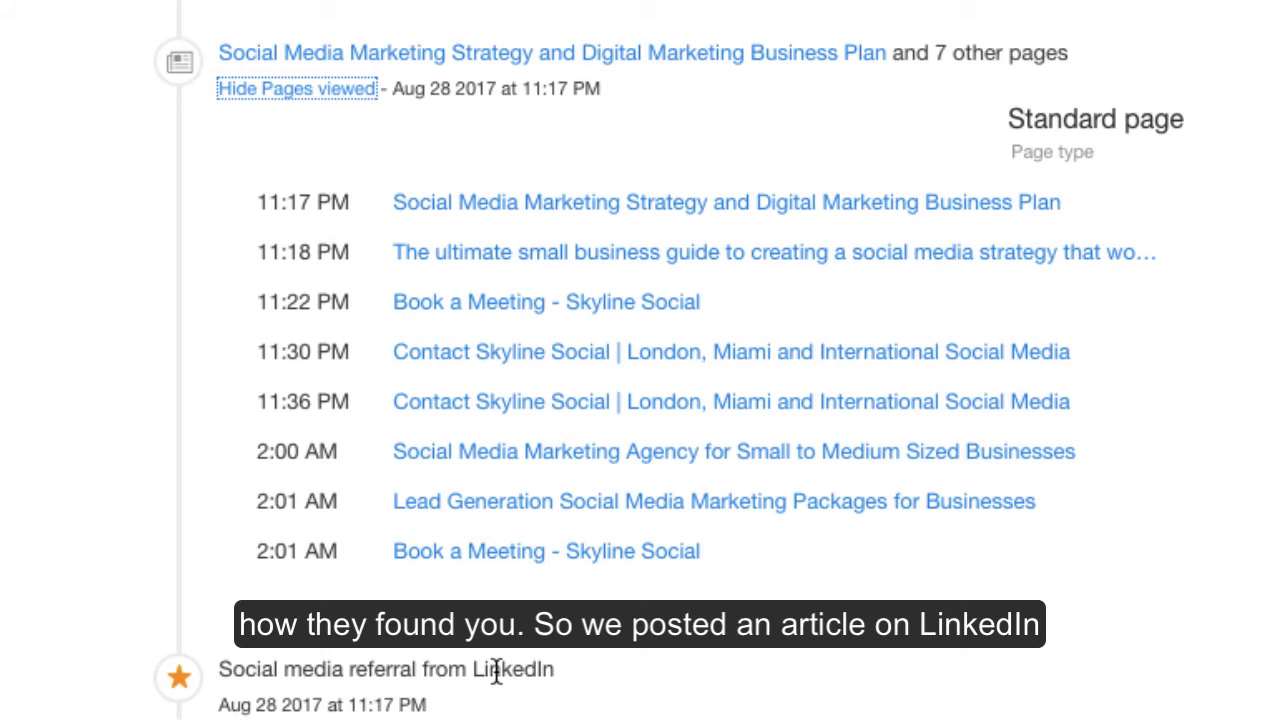
{"action": "mouse_move", "coordinate": [503, 218]}
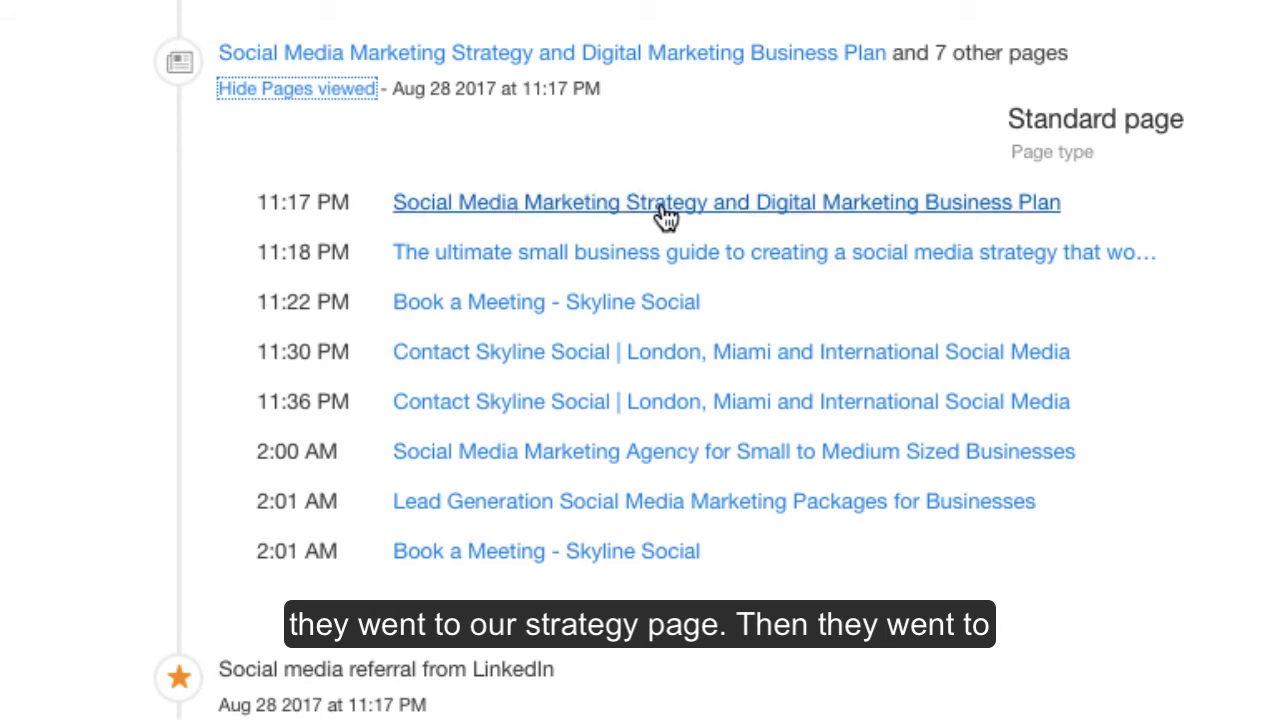
{"action": "mouse_move", "coordinate": [560, 252]}
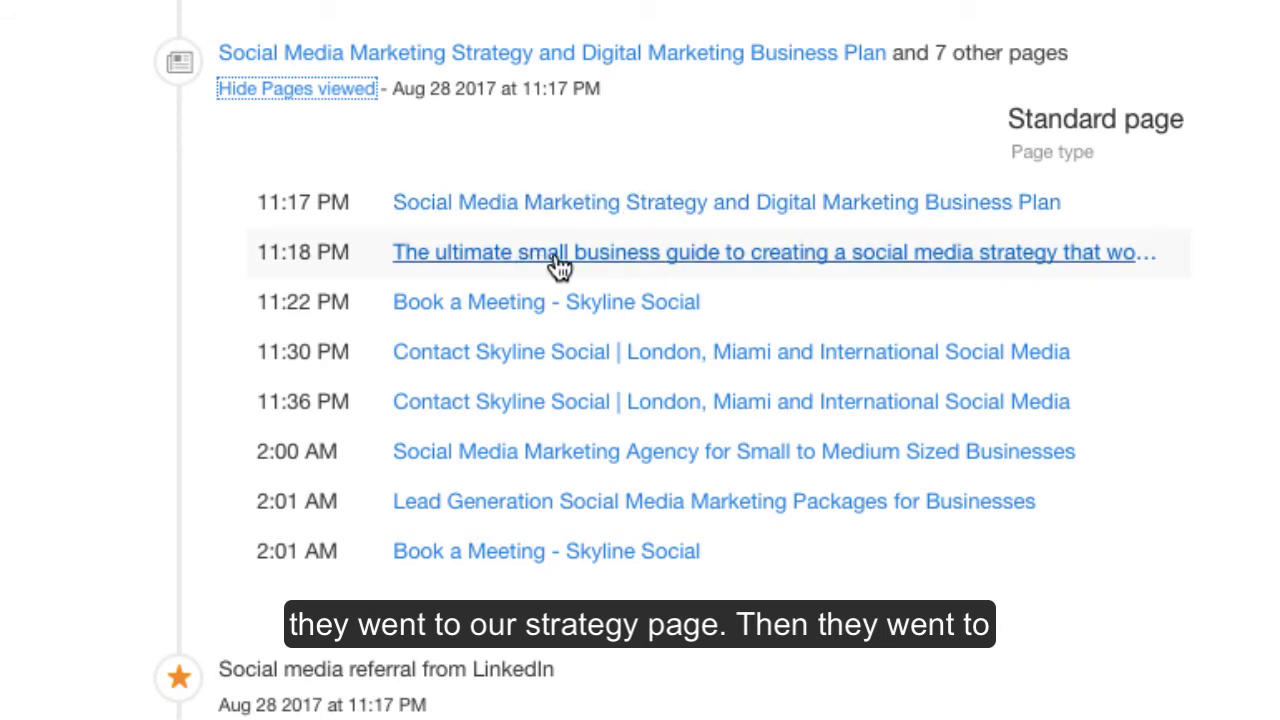
{"action": "mouse_move", "coordinate": [610, 263]}
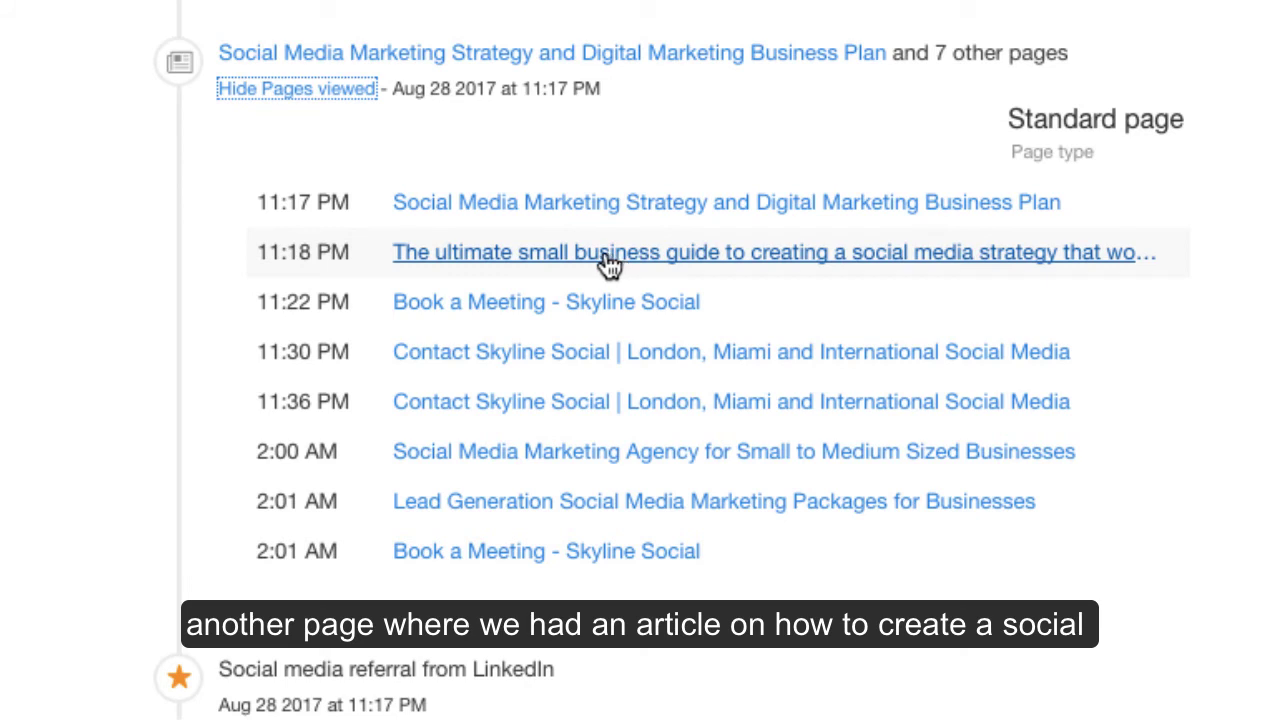
{"action": "mouse_move", "coordinate": [495, 310]}
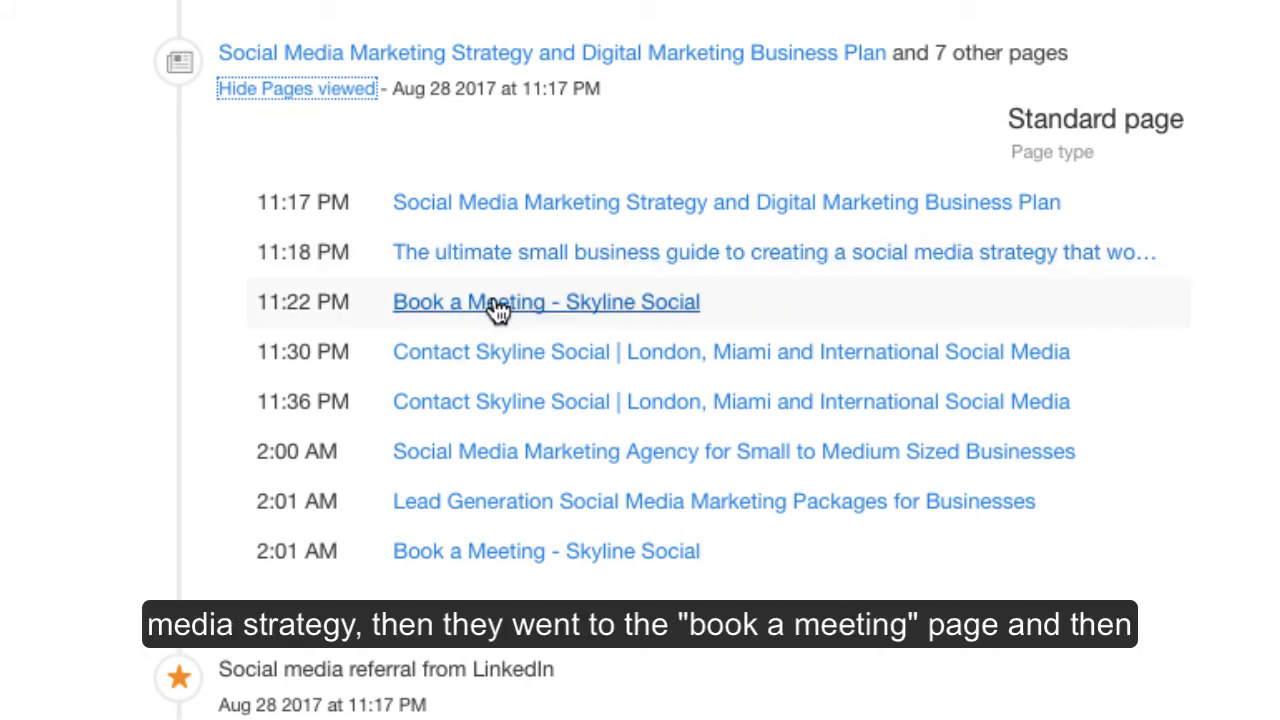
{"action": "mouse_move", "coordinate": [427, 345]}
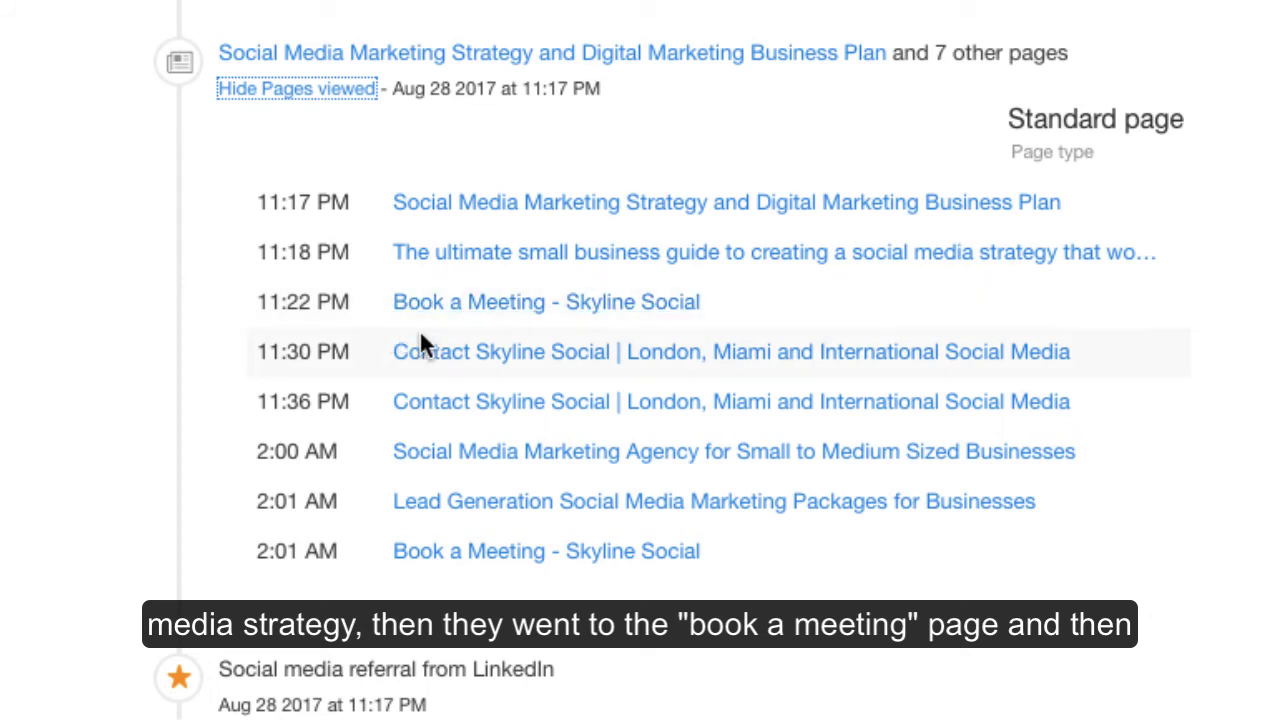
{"action": "mouse_move", "coordinate": [465, 375]}
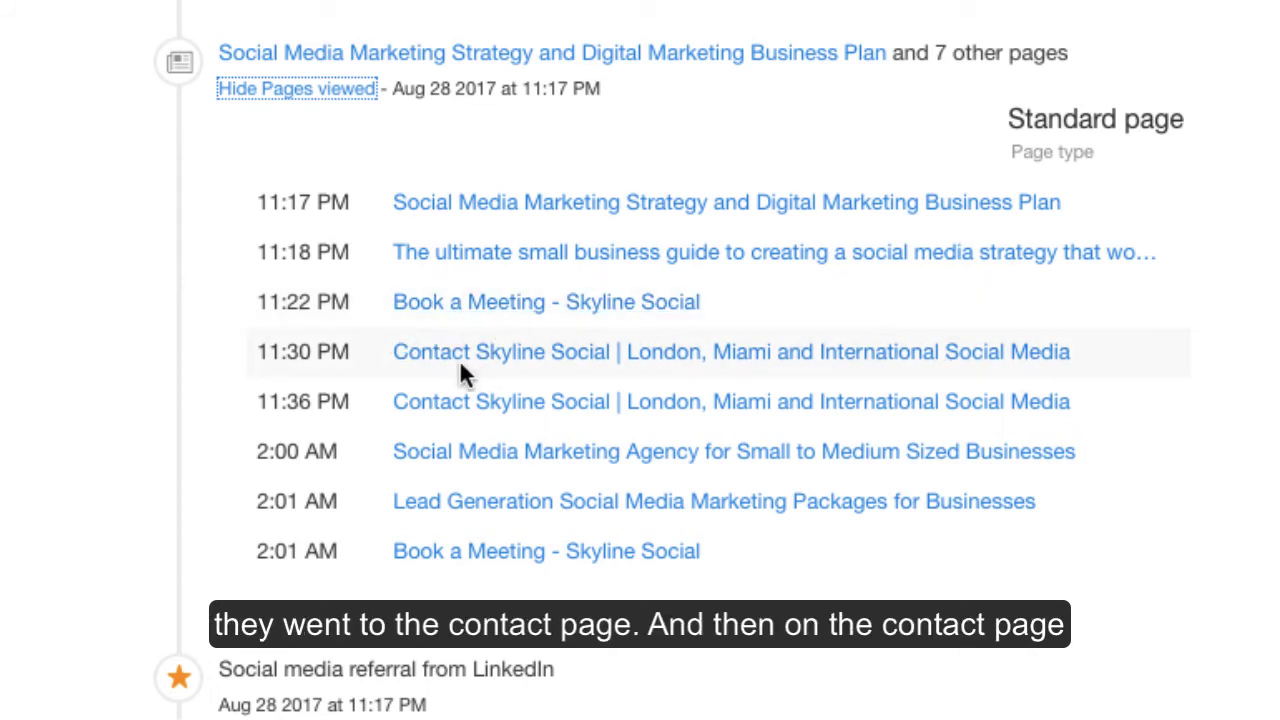
{"action": "mouse_move", "coordinate": [472, 373]}
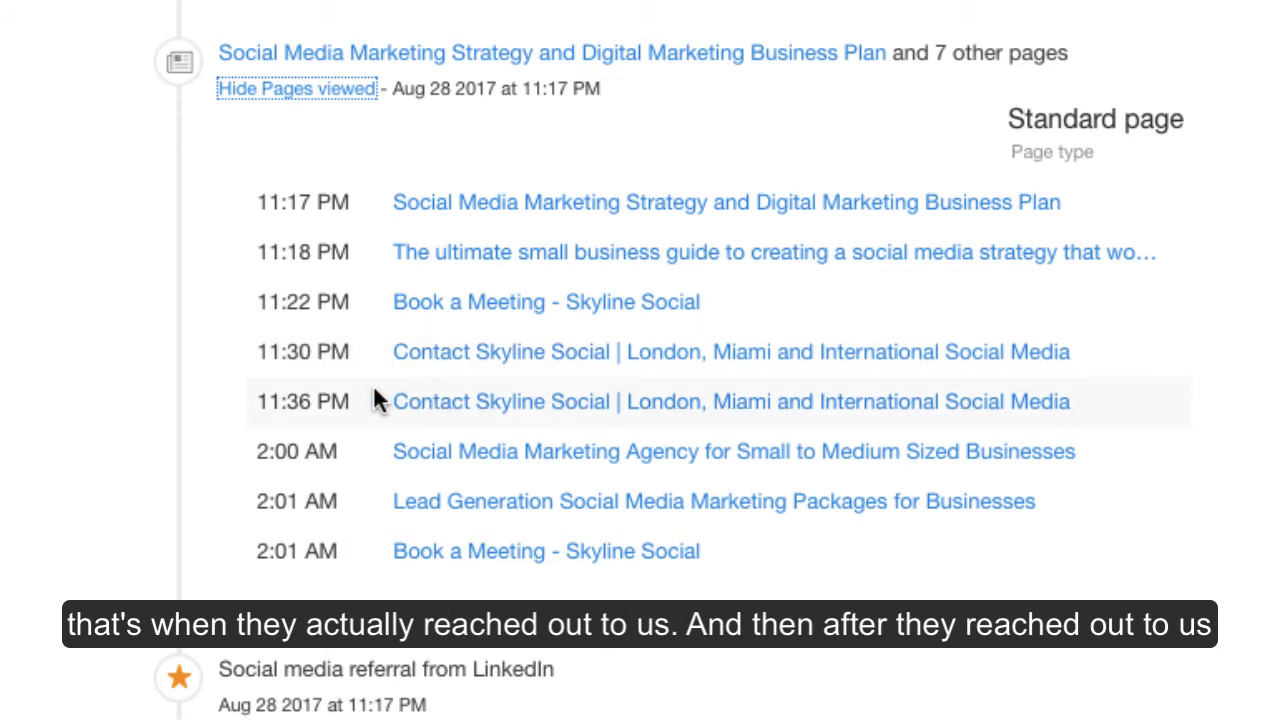
{"action": "mouse_move", "coordinate": [465, 358]}
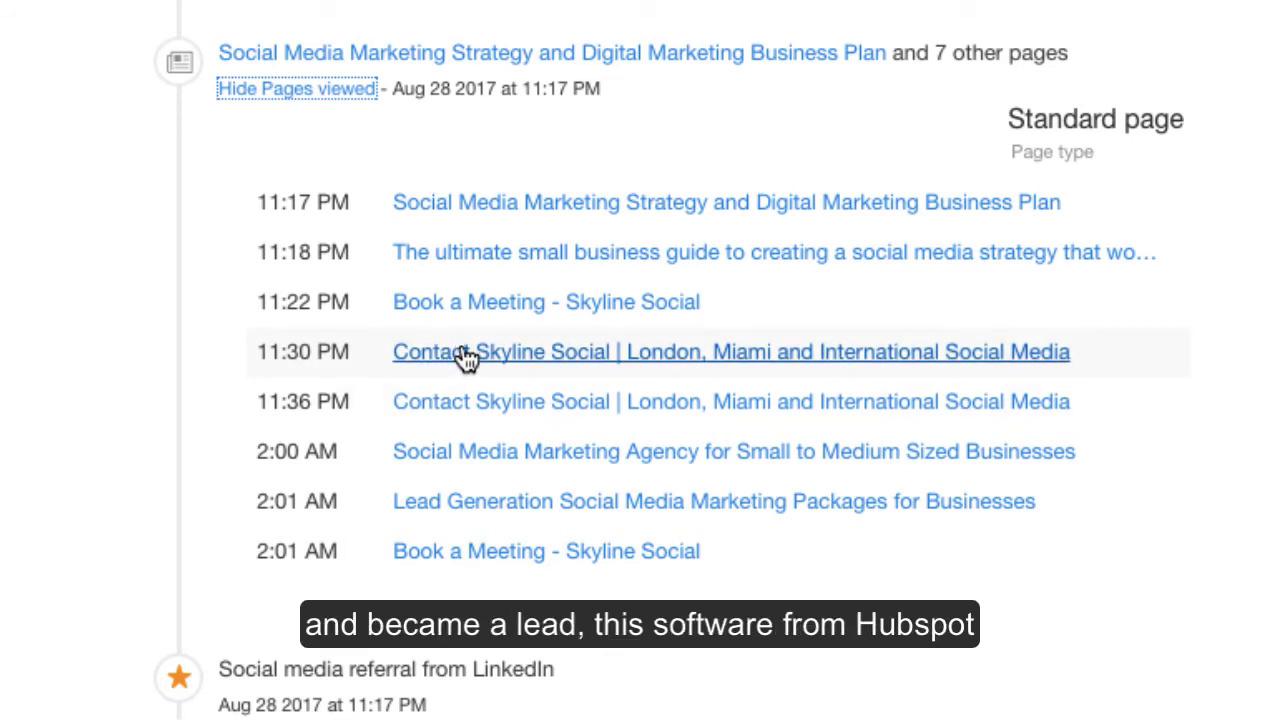
{"action": "mouse_move", "coordinate": [462, 380]}
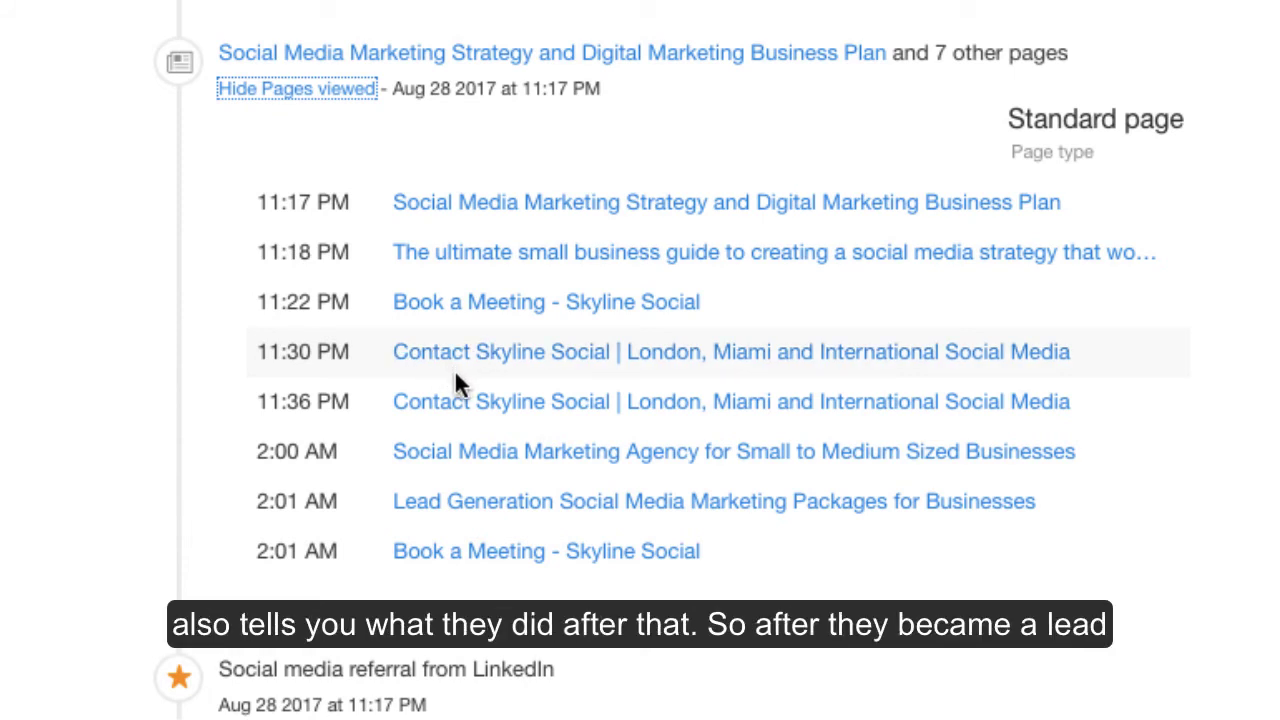
{"action": "mouse_move", "coordinate": [461, 410]}
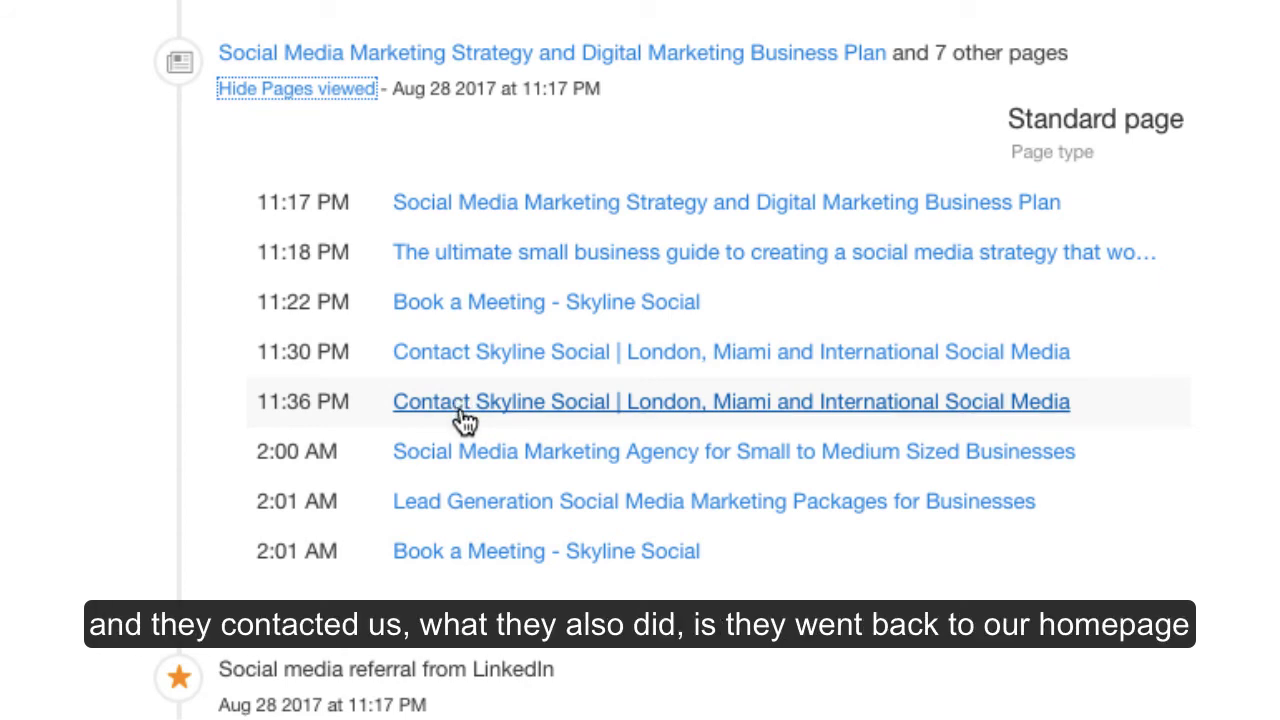
{"action": "mouse_move", "coordinate": [518, 515]}
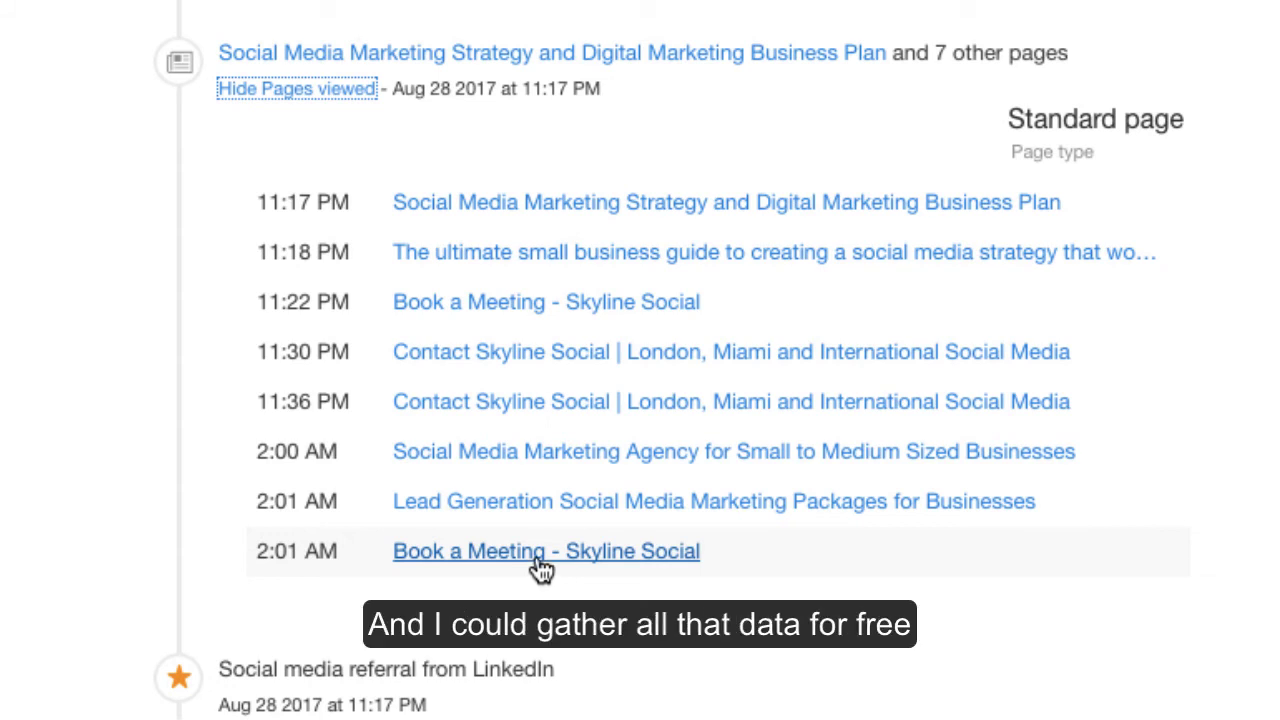
{"action": "mouse_move", "coordinate": [540, 568]}
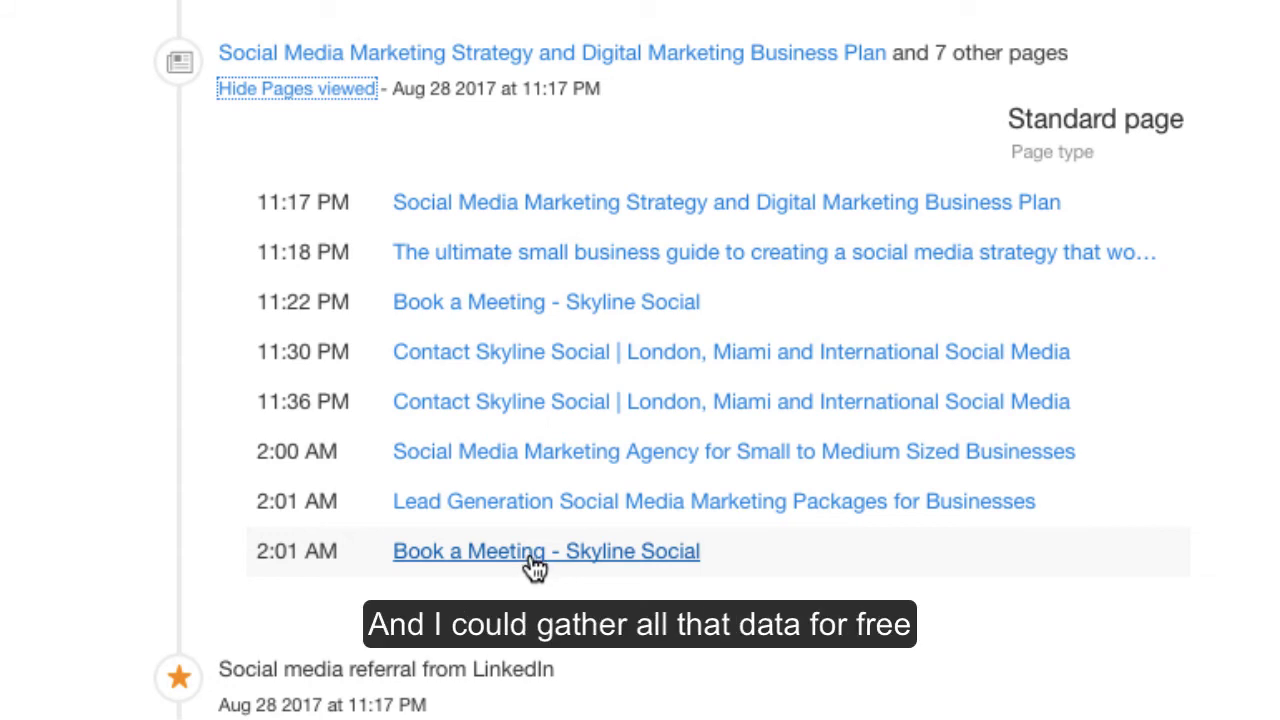
{"action": "mouse_move", "coordinate": [530, 565]}
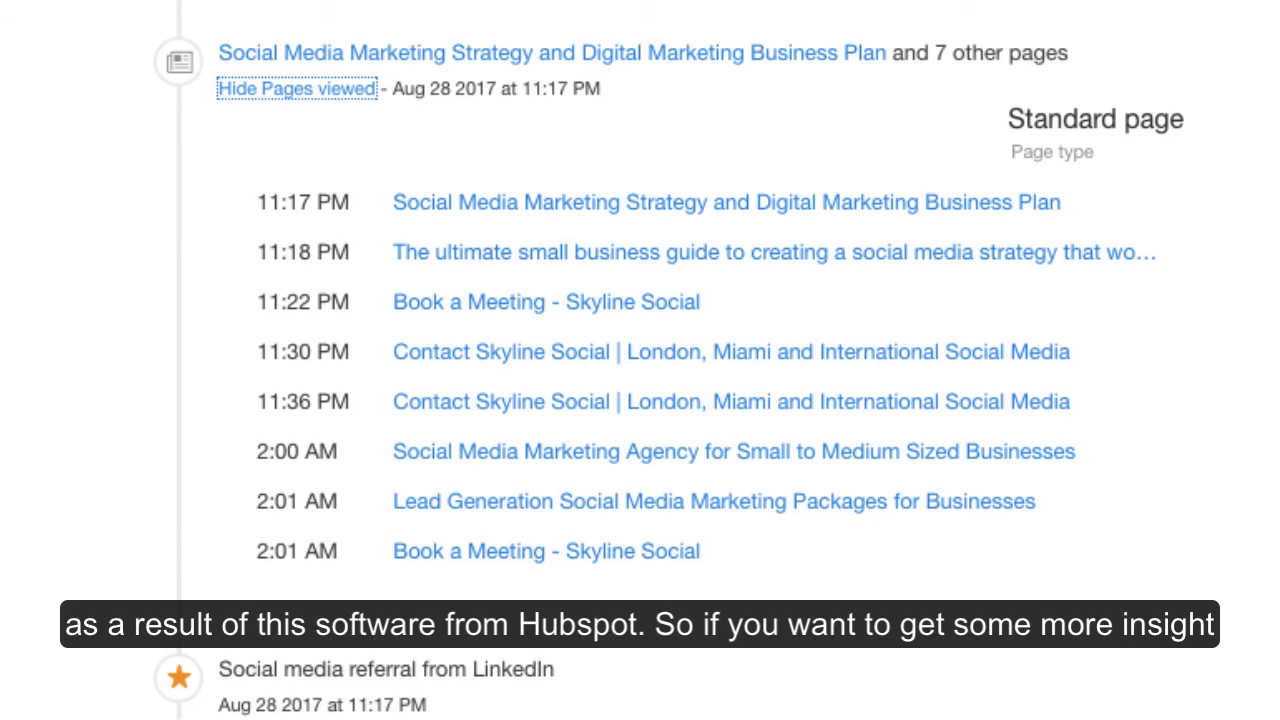